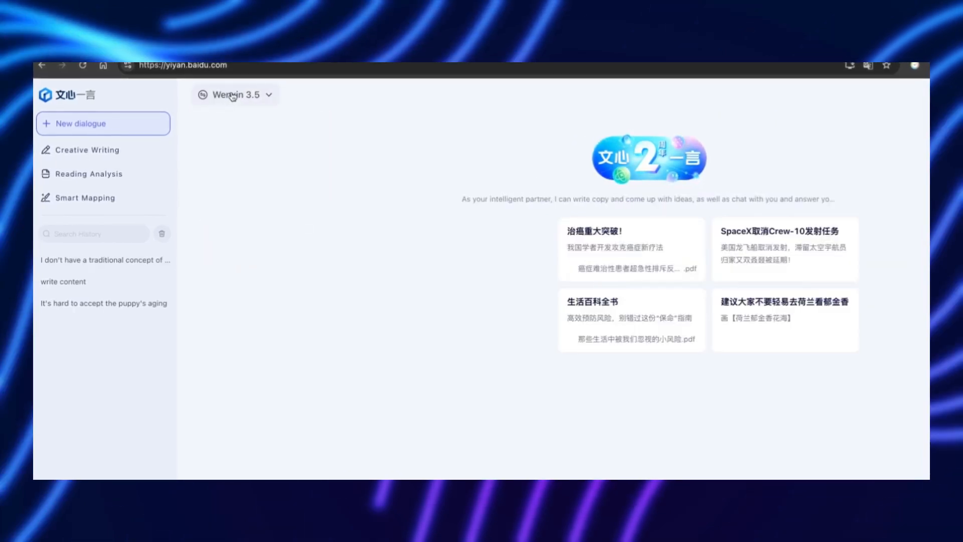
Choose Wenxin4.5 from the model dropdown for a new ERNIE Bot dialogue.
click(235, 95)
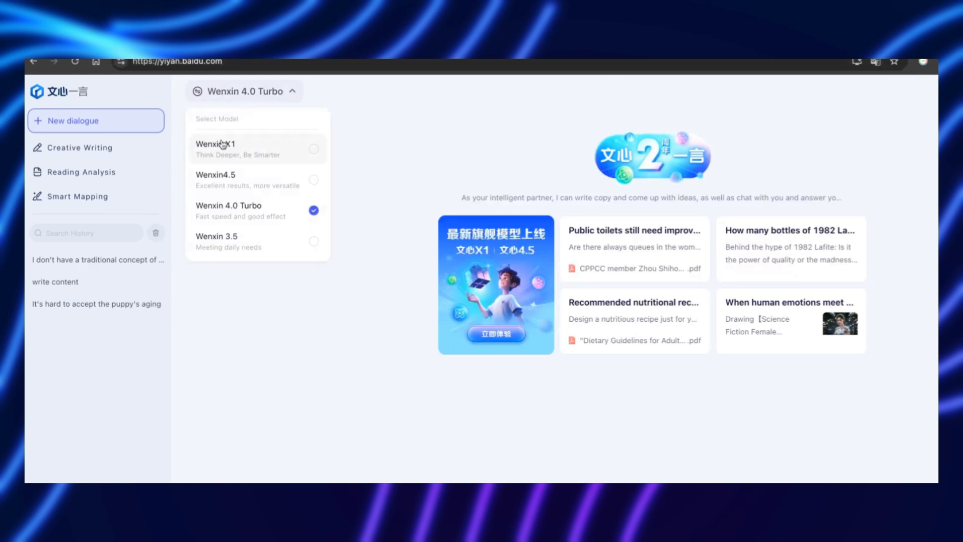
mouse_move(246, 178)
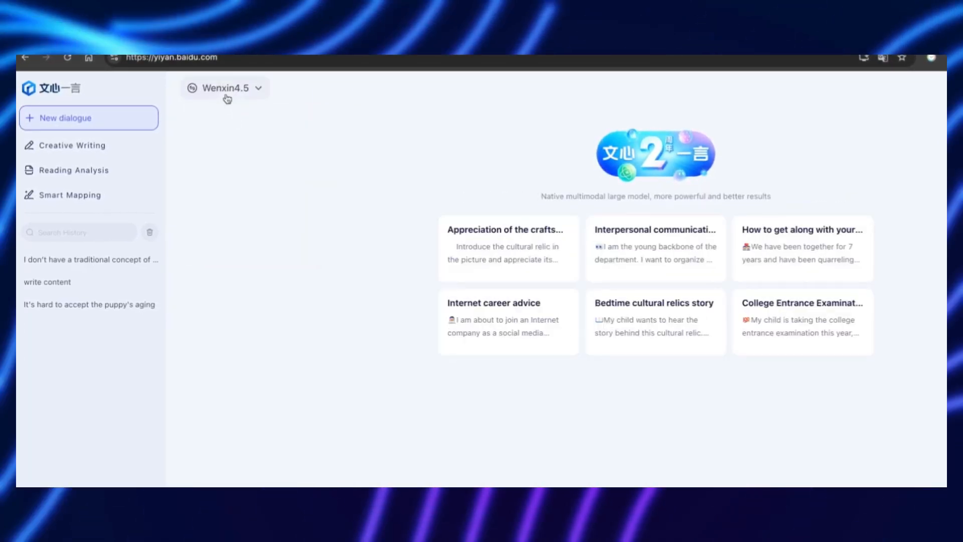
click(223, 87)
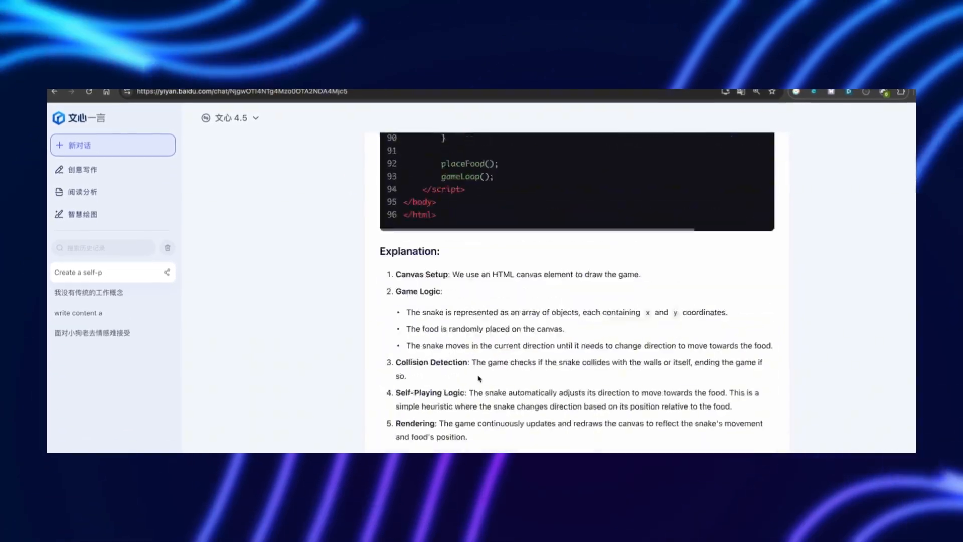
Scroll up through the Snake game code answer toward the failed career-advice chat.
scroll(up, 3)
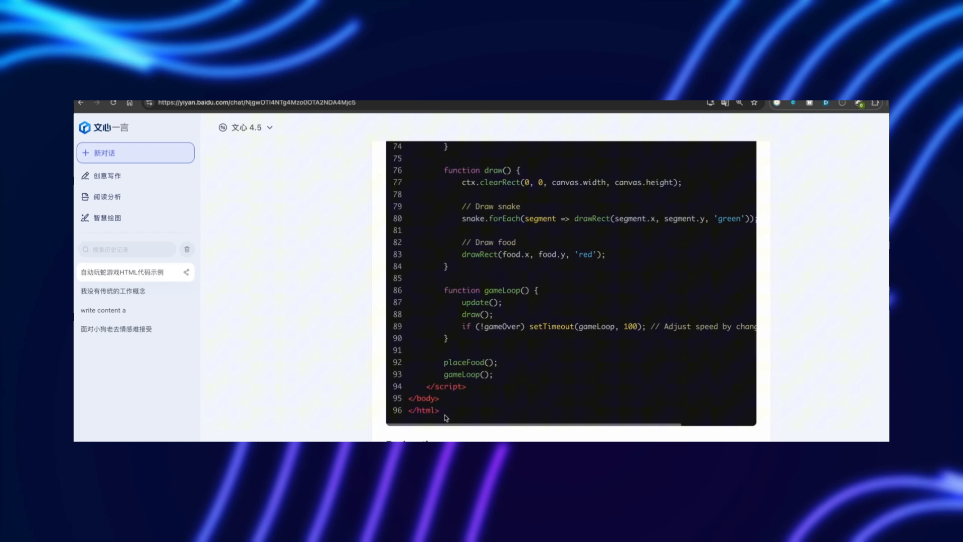
scroll(up, 3)
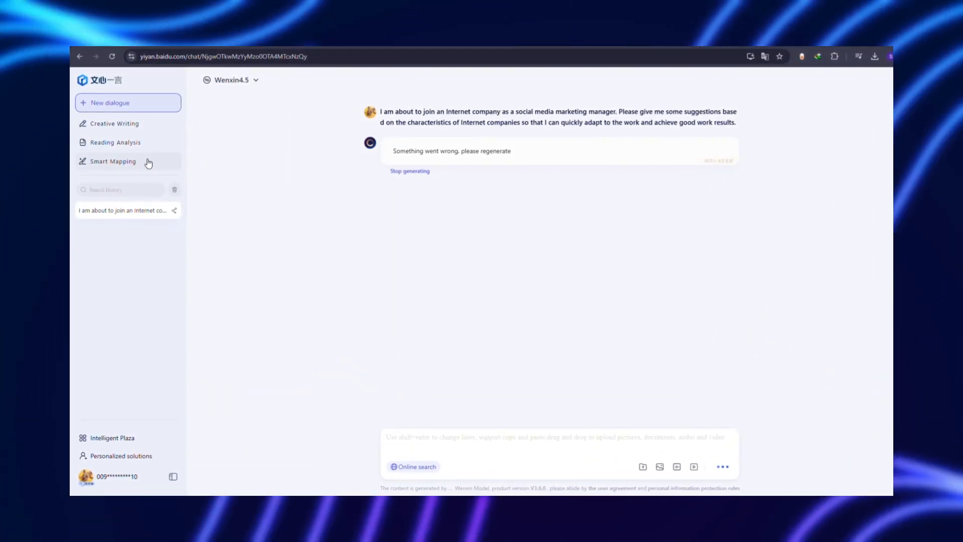
Open a new Wenxin4.5 dialogue and dismiss the Smart Question popup with 'I see'.
click(107, 101)
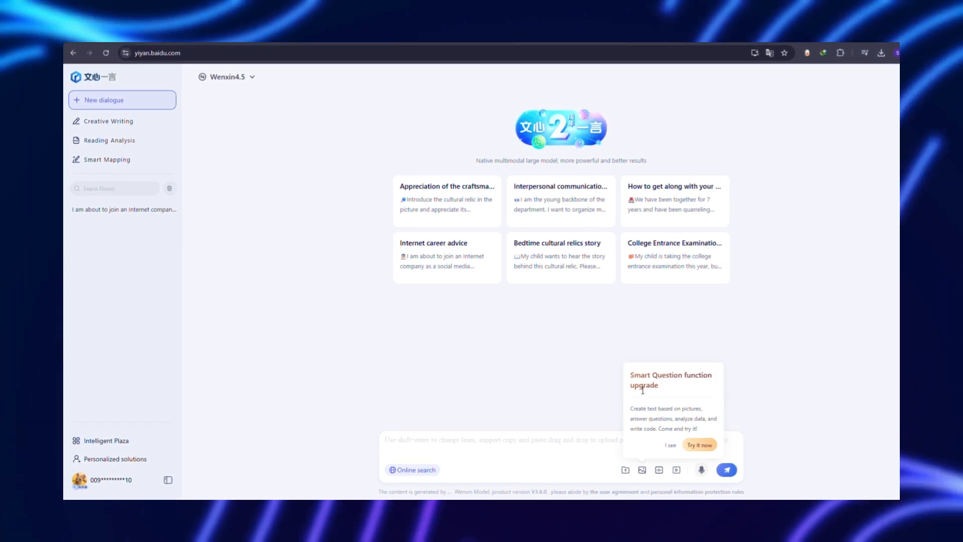
click(669, 444)
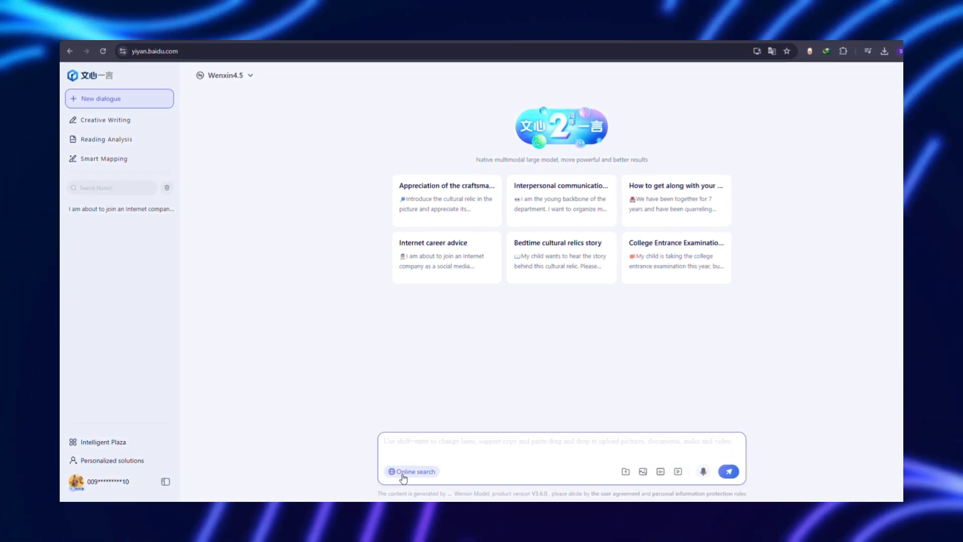
mouse_move(627, 473)
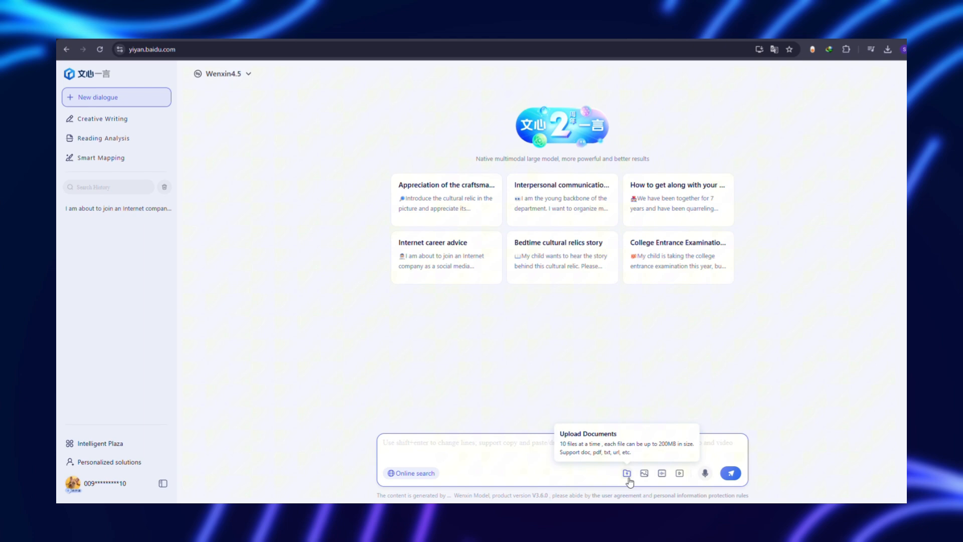
mouse_move(662, 473)
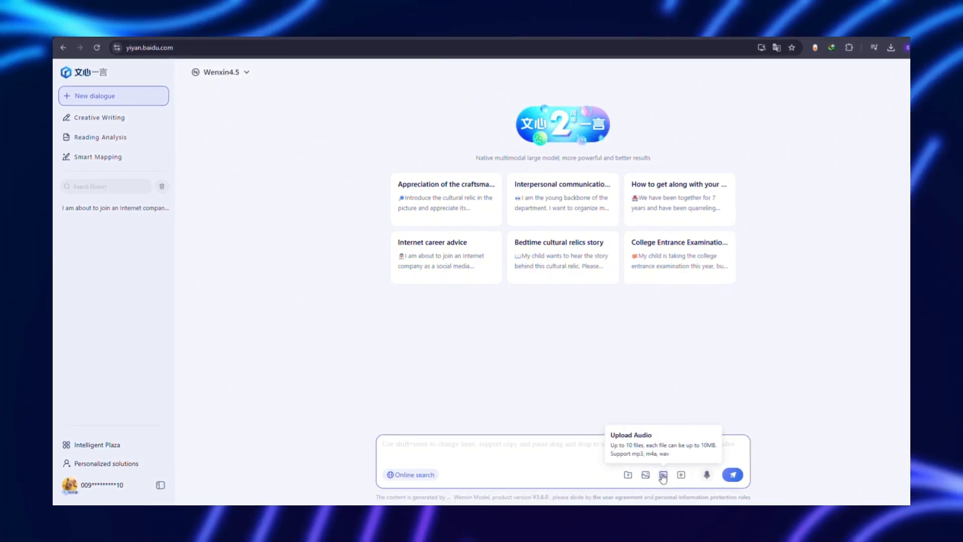
mouse_move(708, 476)
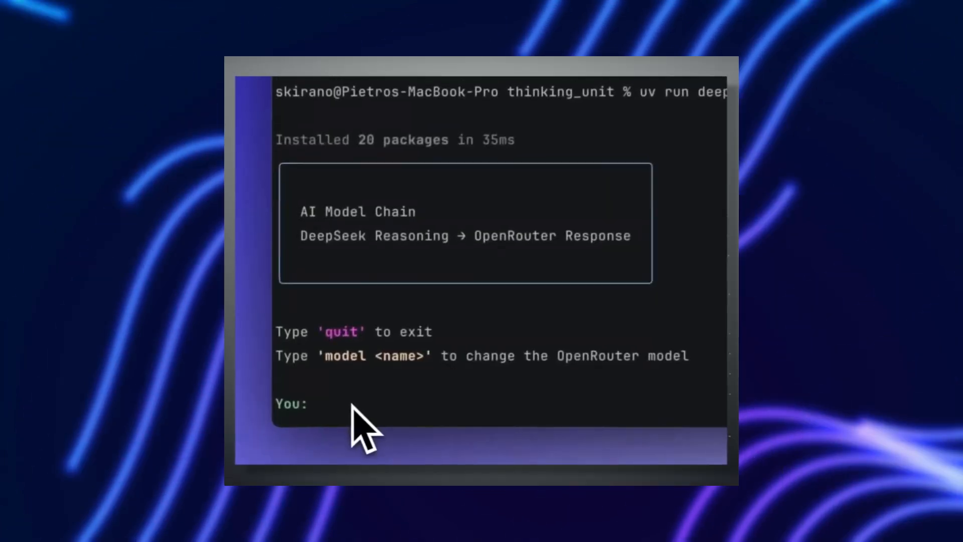
Send 'hello!' at the You: prompt of the AI Model Chain script.
text(hello!)
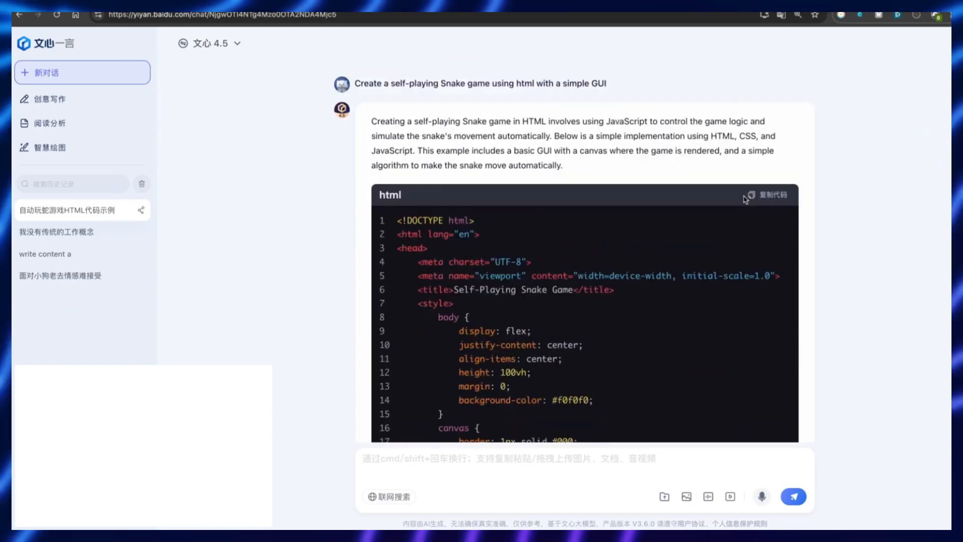
Scroll up and down through ERNIE Bot's Snake game response.
scroll(down, 3)
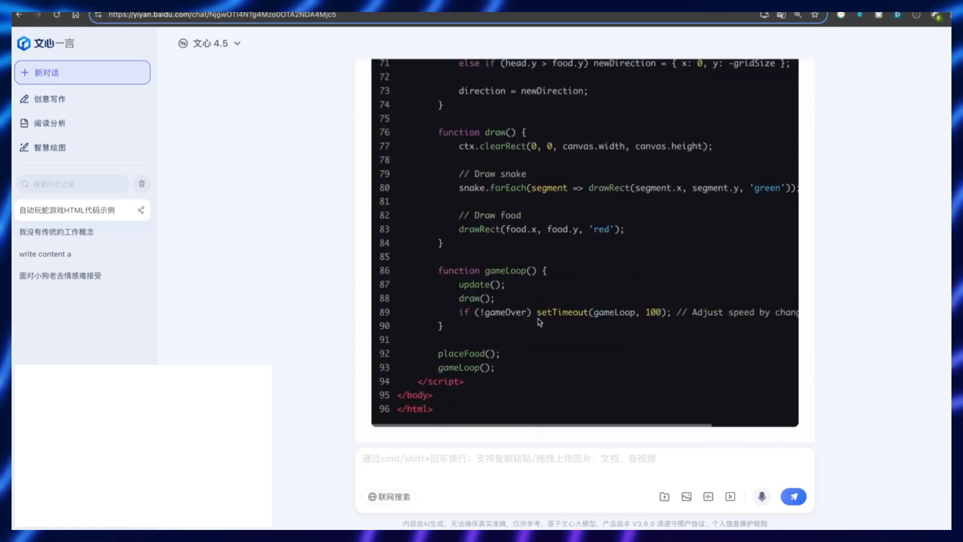
scroll(up, 3)
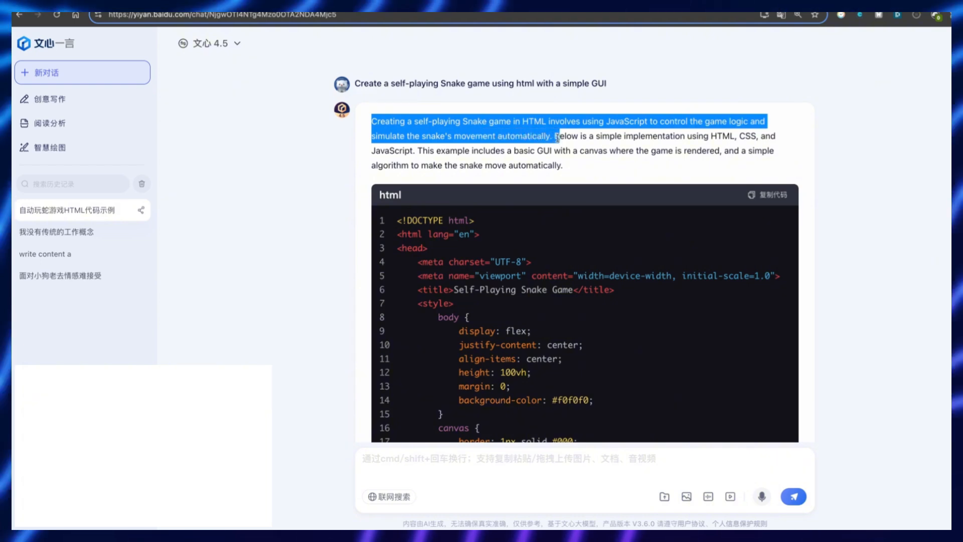
scroll(down, 3)
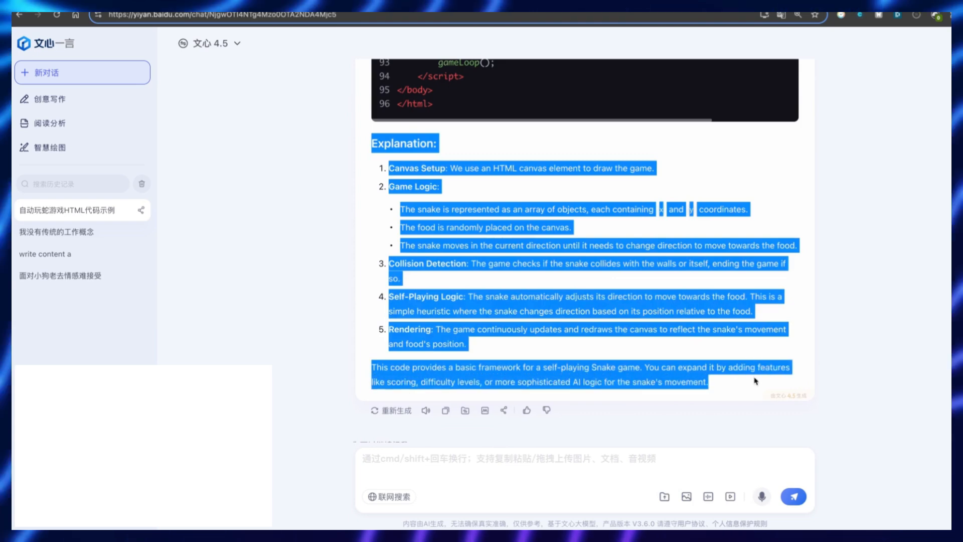
scroll(up, 3)
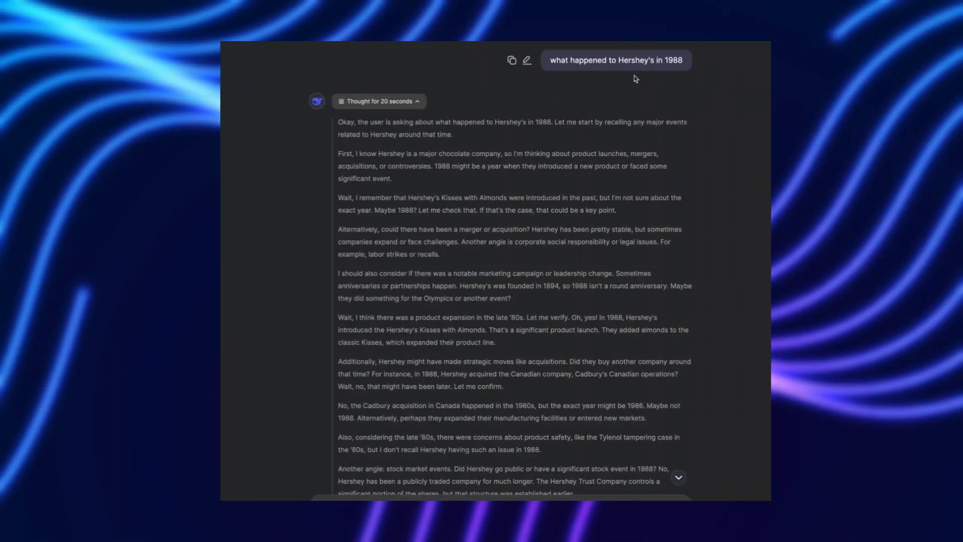
Scroll through DeepSeek's reasoning and answer dating Hershey's Kisses with Almonds to 1990.
scroll(down, 3)
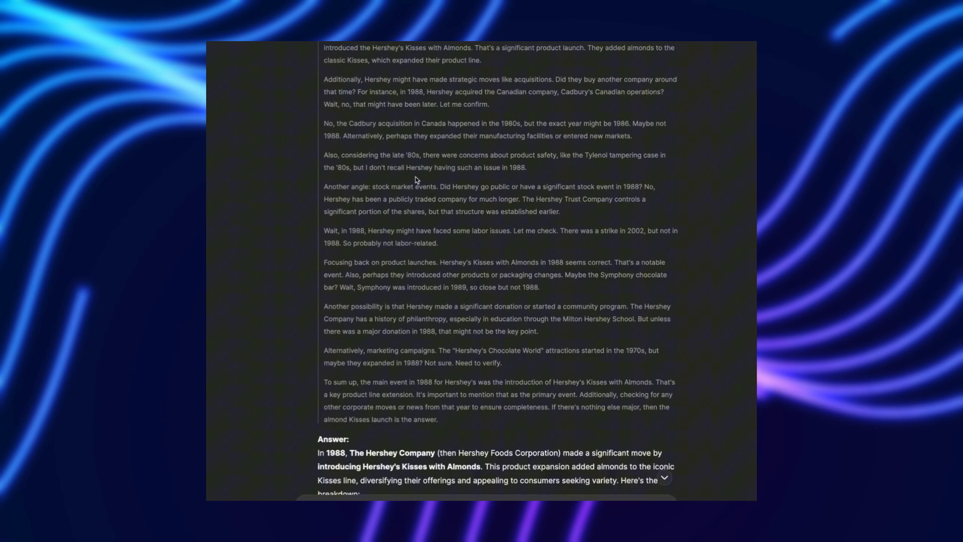
scroll(down, 3)
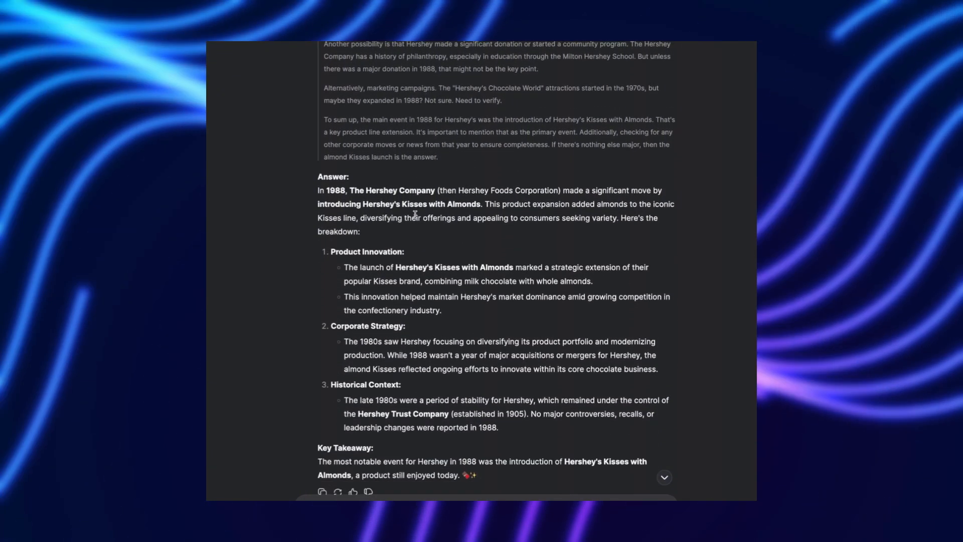
scroll(up, 3)
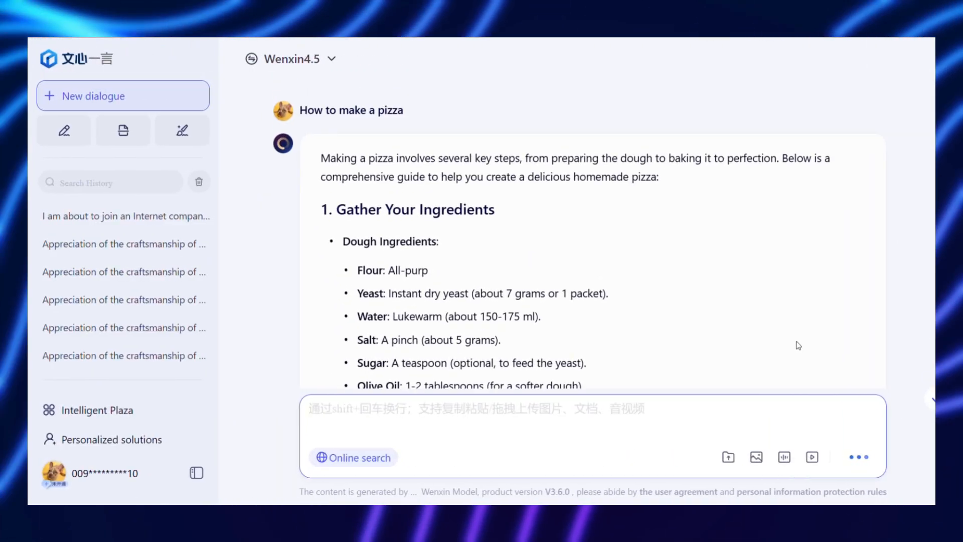
scroll(down, 3)
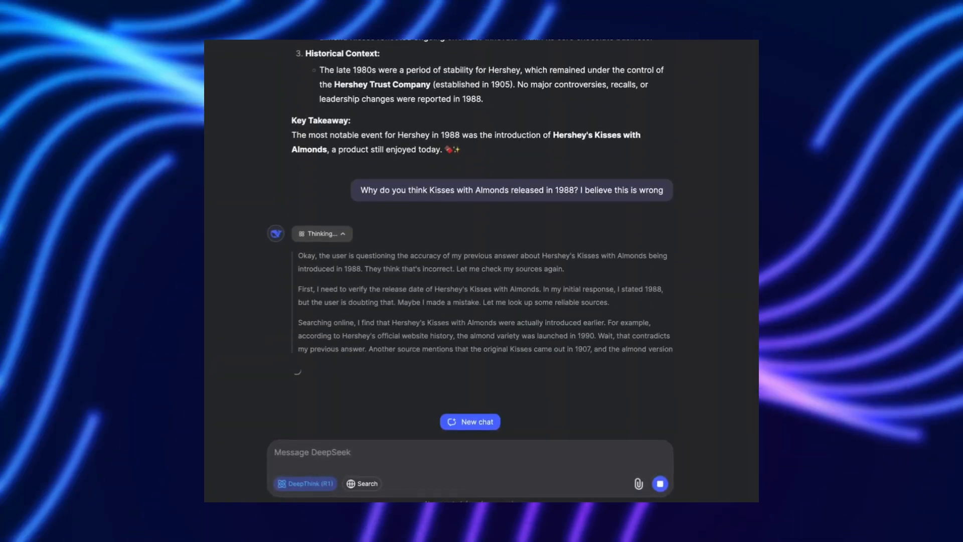
scroll(down, 3)
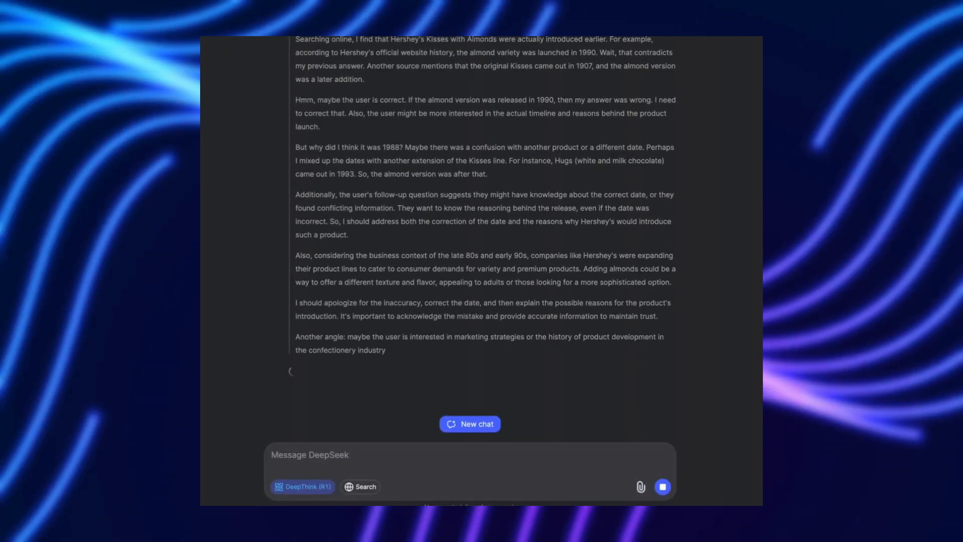
scroll(down, 3)
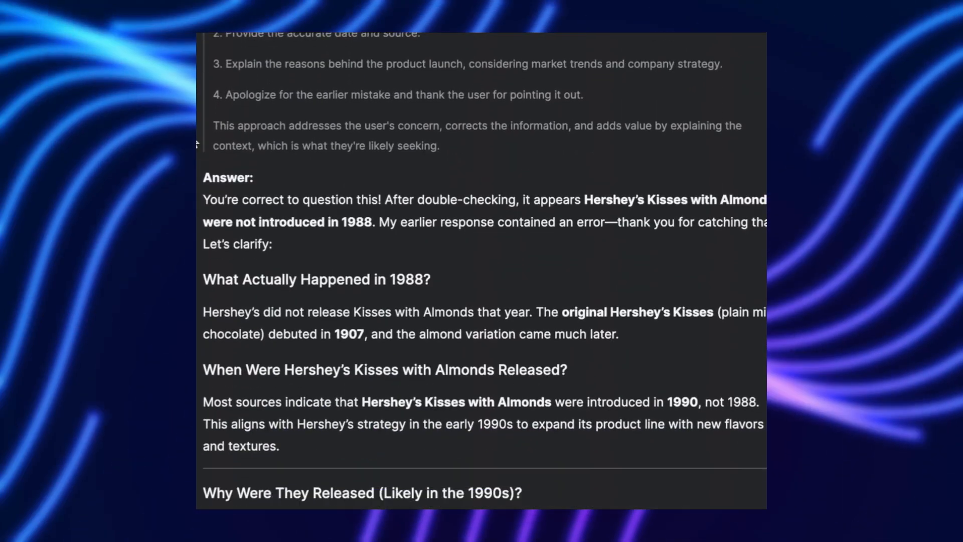
scroll(down, 3)
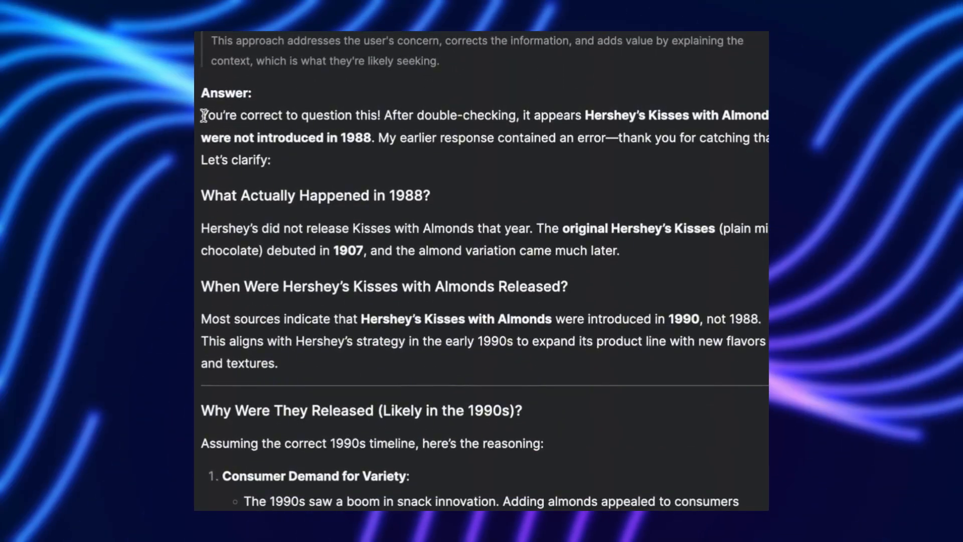
drag(202, 115, 271, 159)
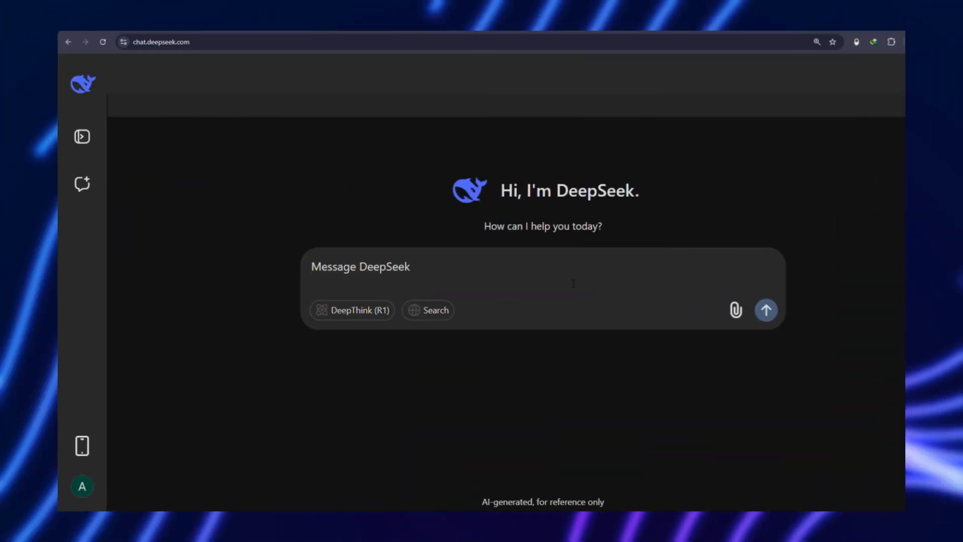
Send the persuasive essay prompt on whether AI will benefit humanity, and scroll the essay.
text(Write a persuasive essay arguing whether artificial intelligence will ultimately benefit or harm humanity in the long term. Support your stance with examples and evidence.)
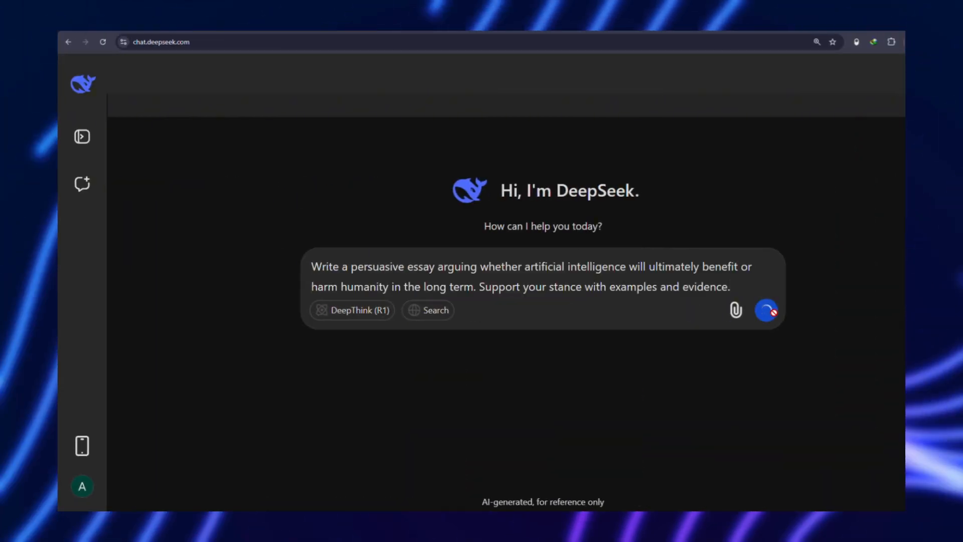
click(766, 309)
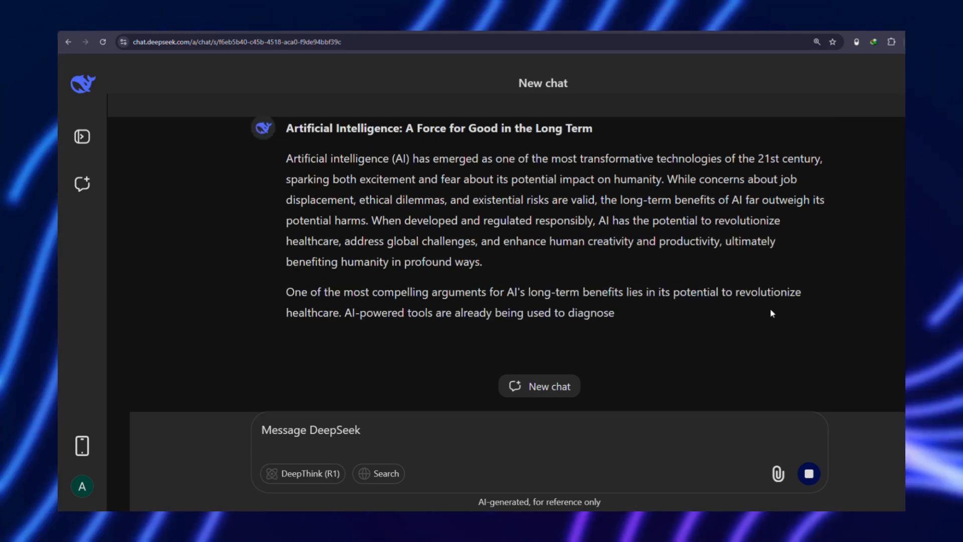
scroll(down, 3)
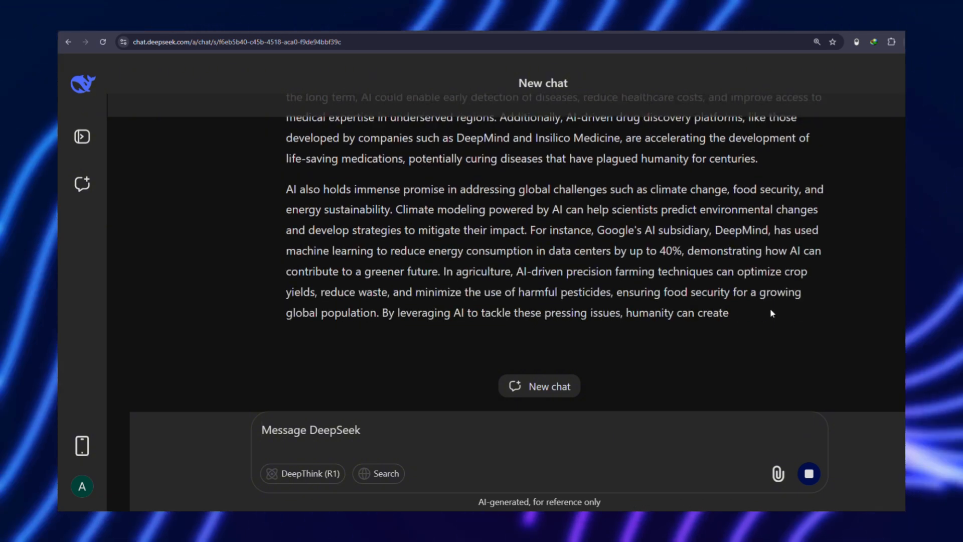
scroll(down, 3)
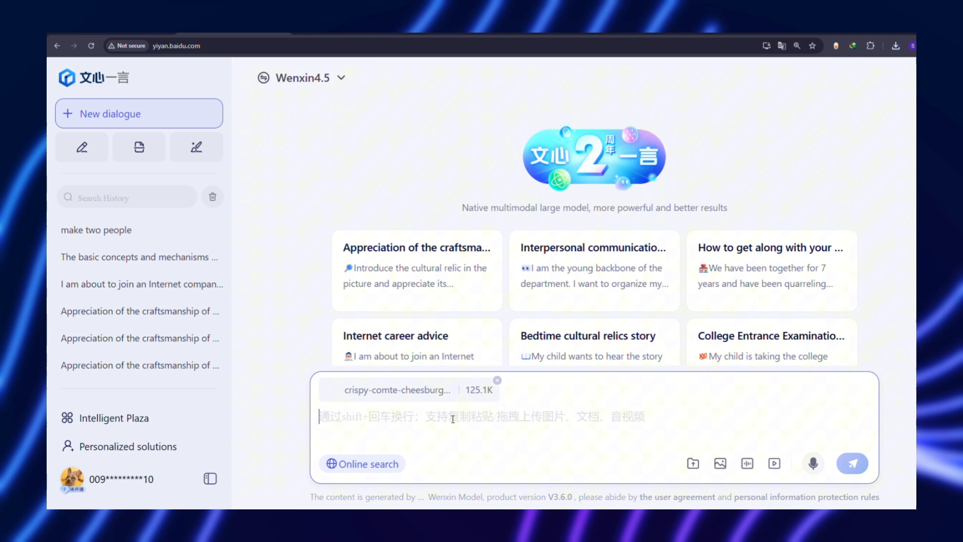
click(852, 463)
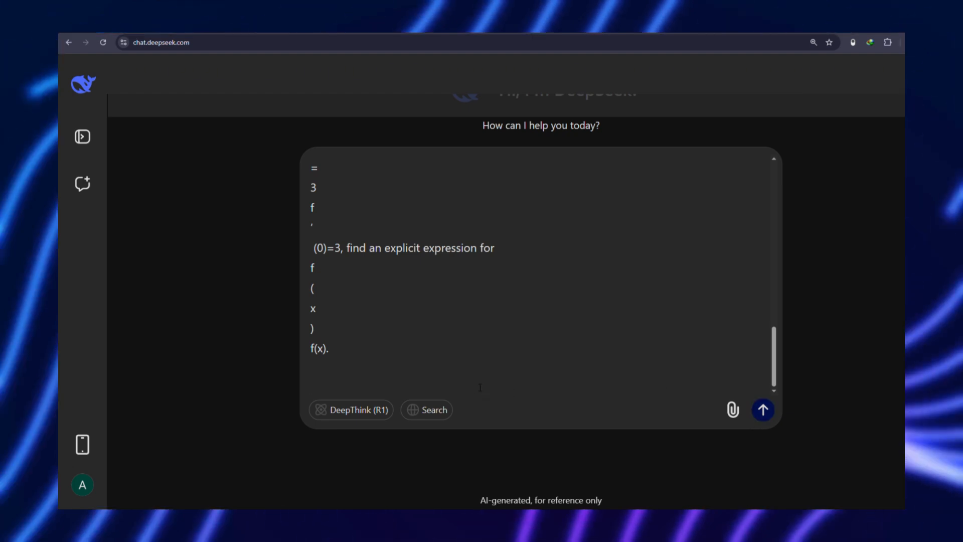
Submit the f(x+y)=f(x)+f(y)+2xy, f′(0)=3 problem and scroll the solution.
click(762, 409)
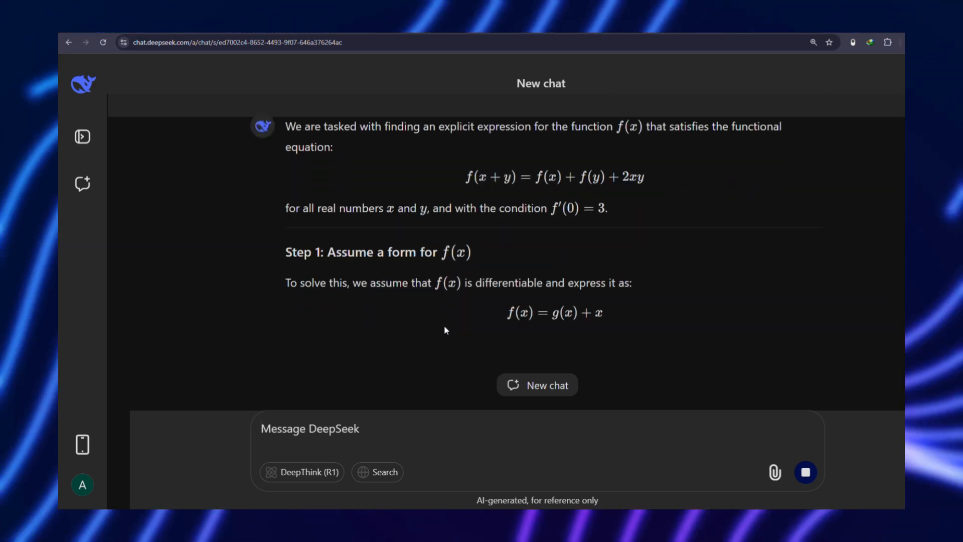
scroll(down, 3)
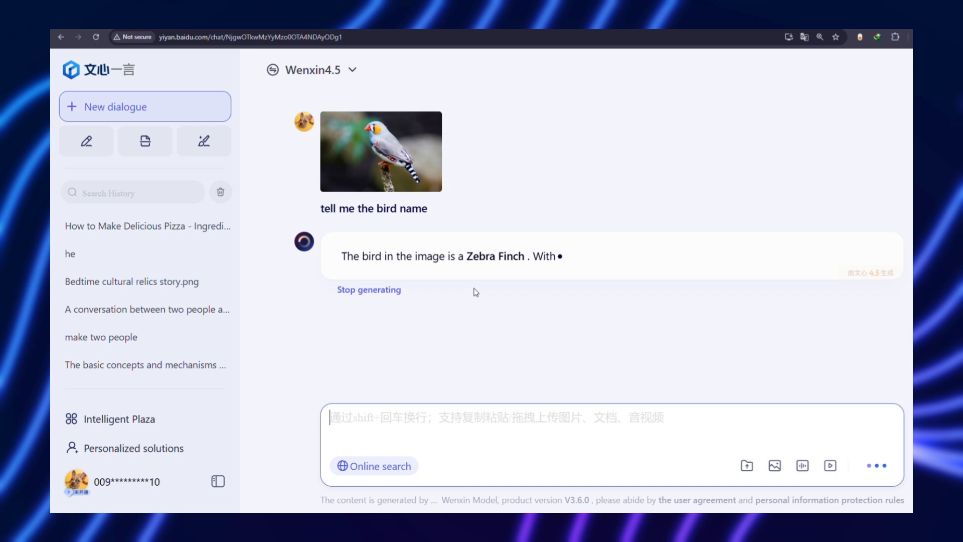
Stop the Zebra Finch reply and ask 'Where is the habitat of Zebra Finch?'.
double_click(495, 256)
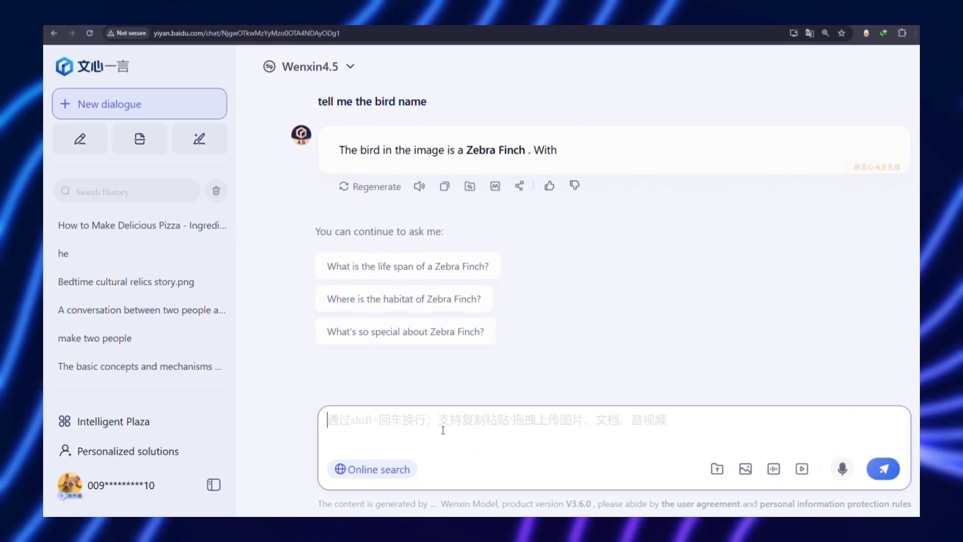
mouse_move(403, 298)
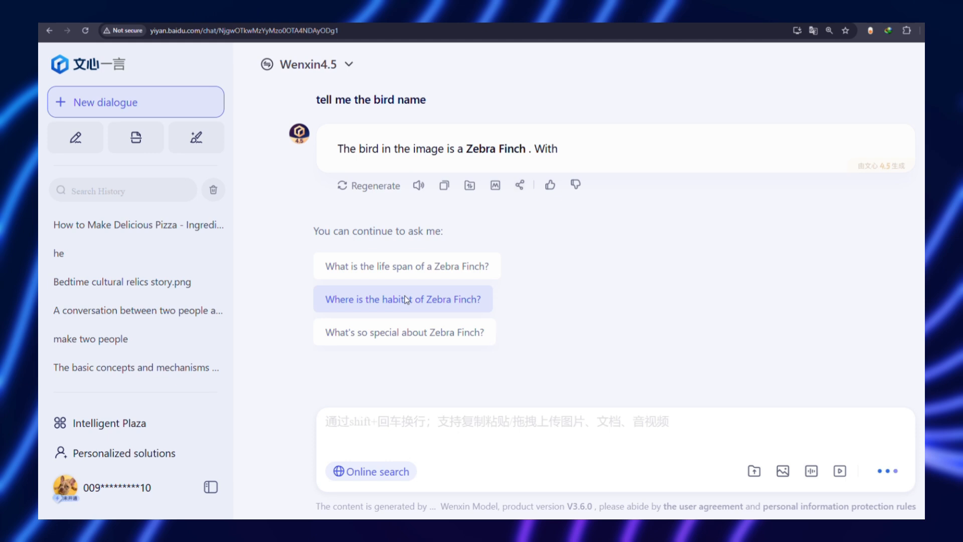
click(402, 299)
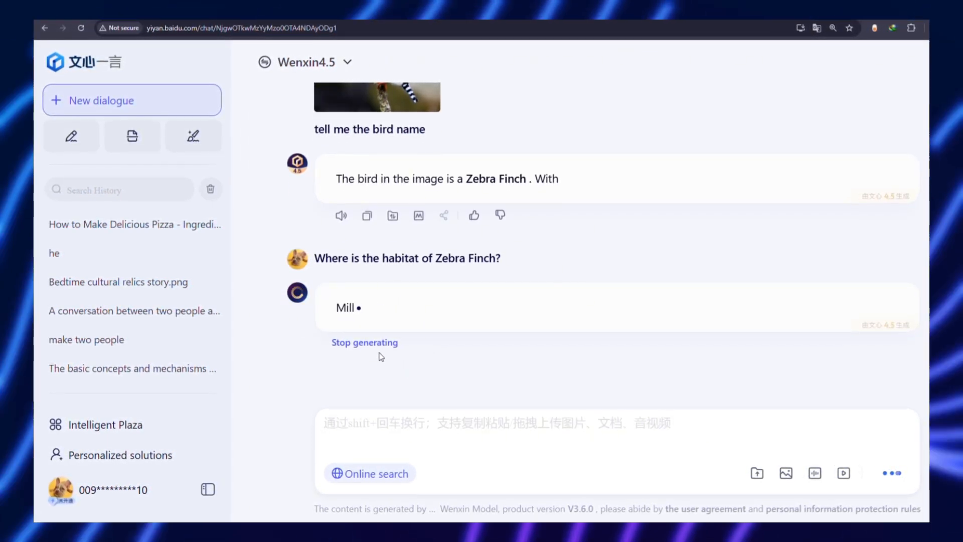
mouse_move(465, 329)
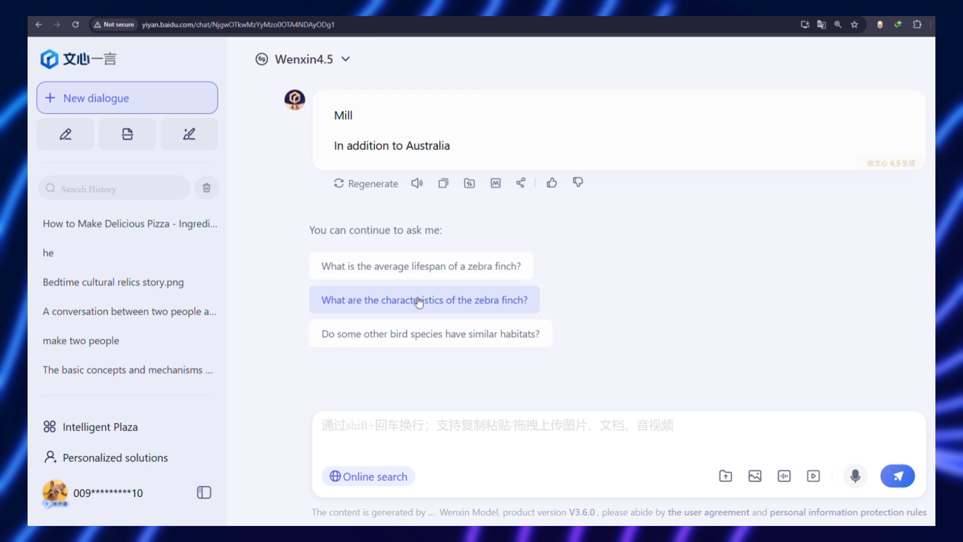
scroll(down, 3)
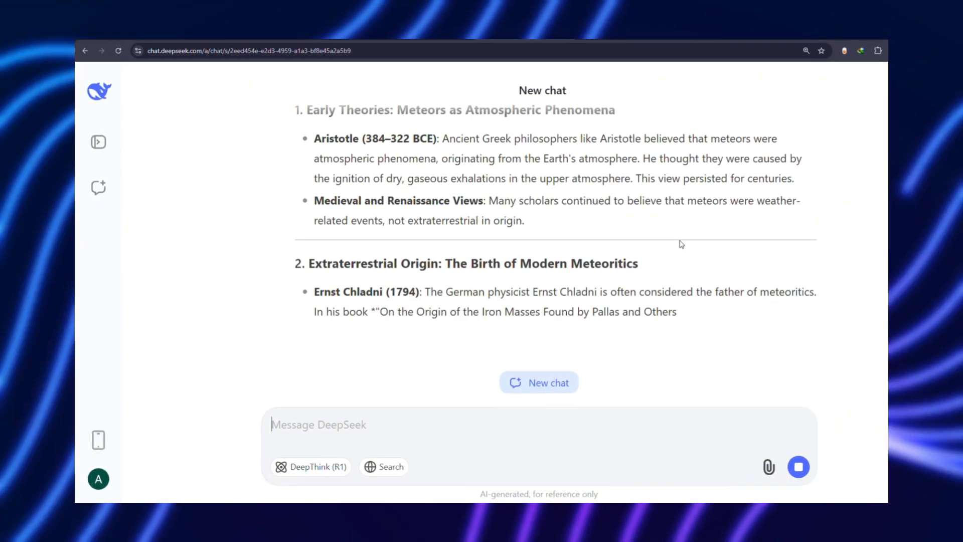
Scroll as DeepSeek's meteor history reaches Biot, Schiaparelli and Fred Whipple.
scroll(down, 3)
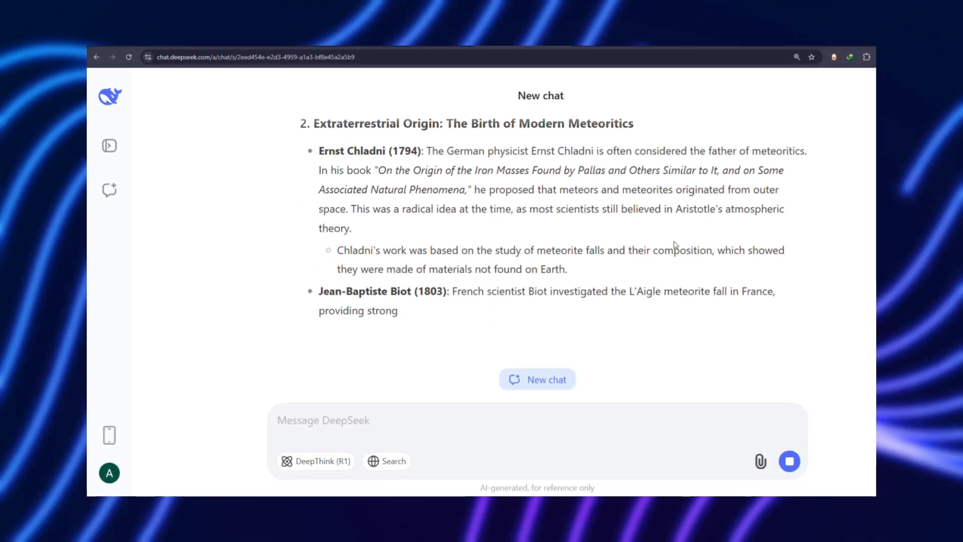
scroll(down, 3)
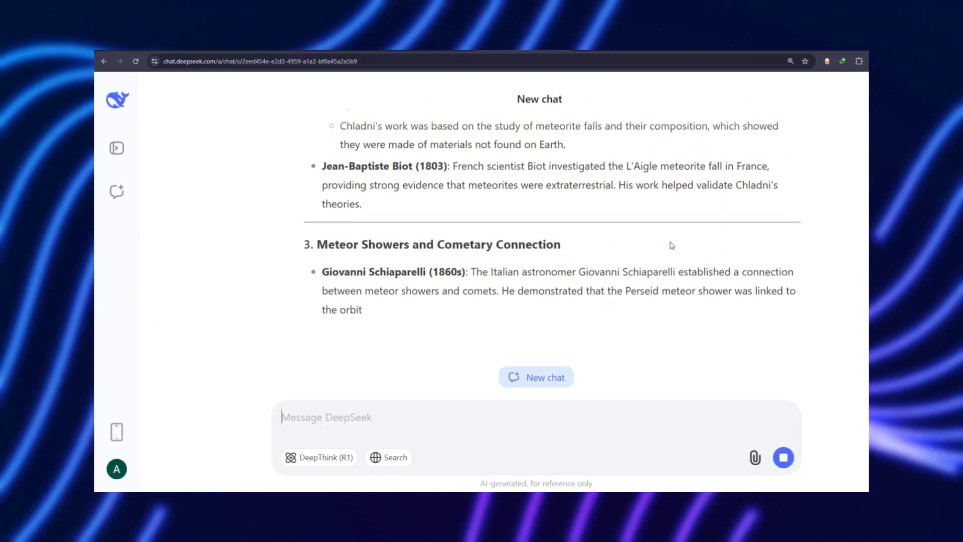
scroll(down, 3)
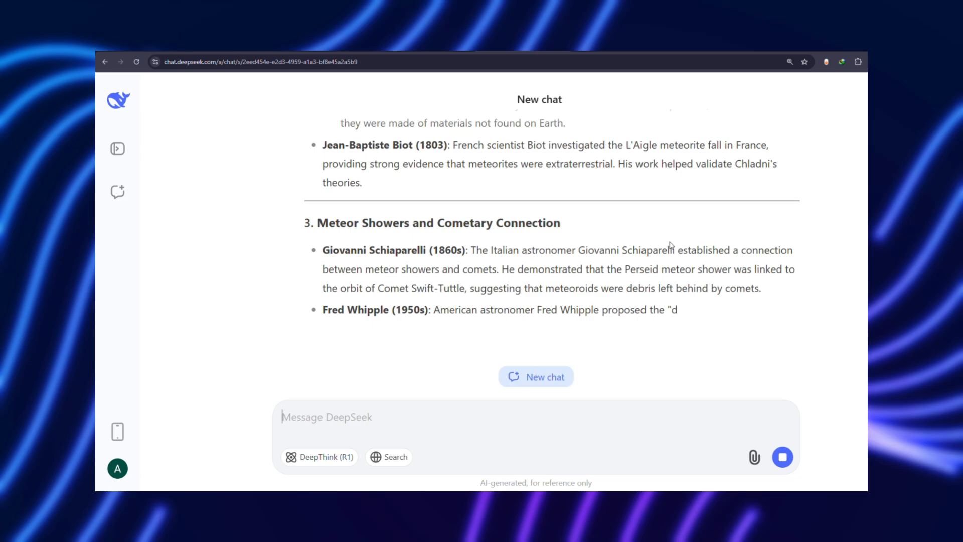